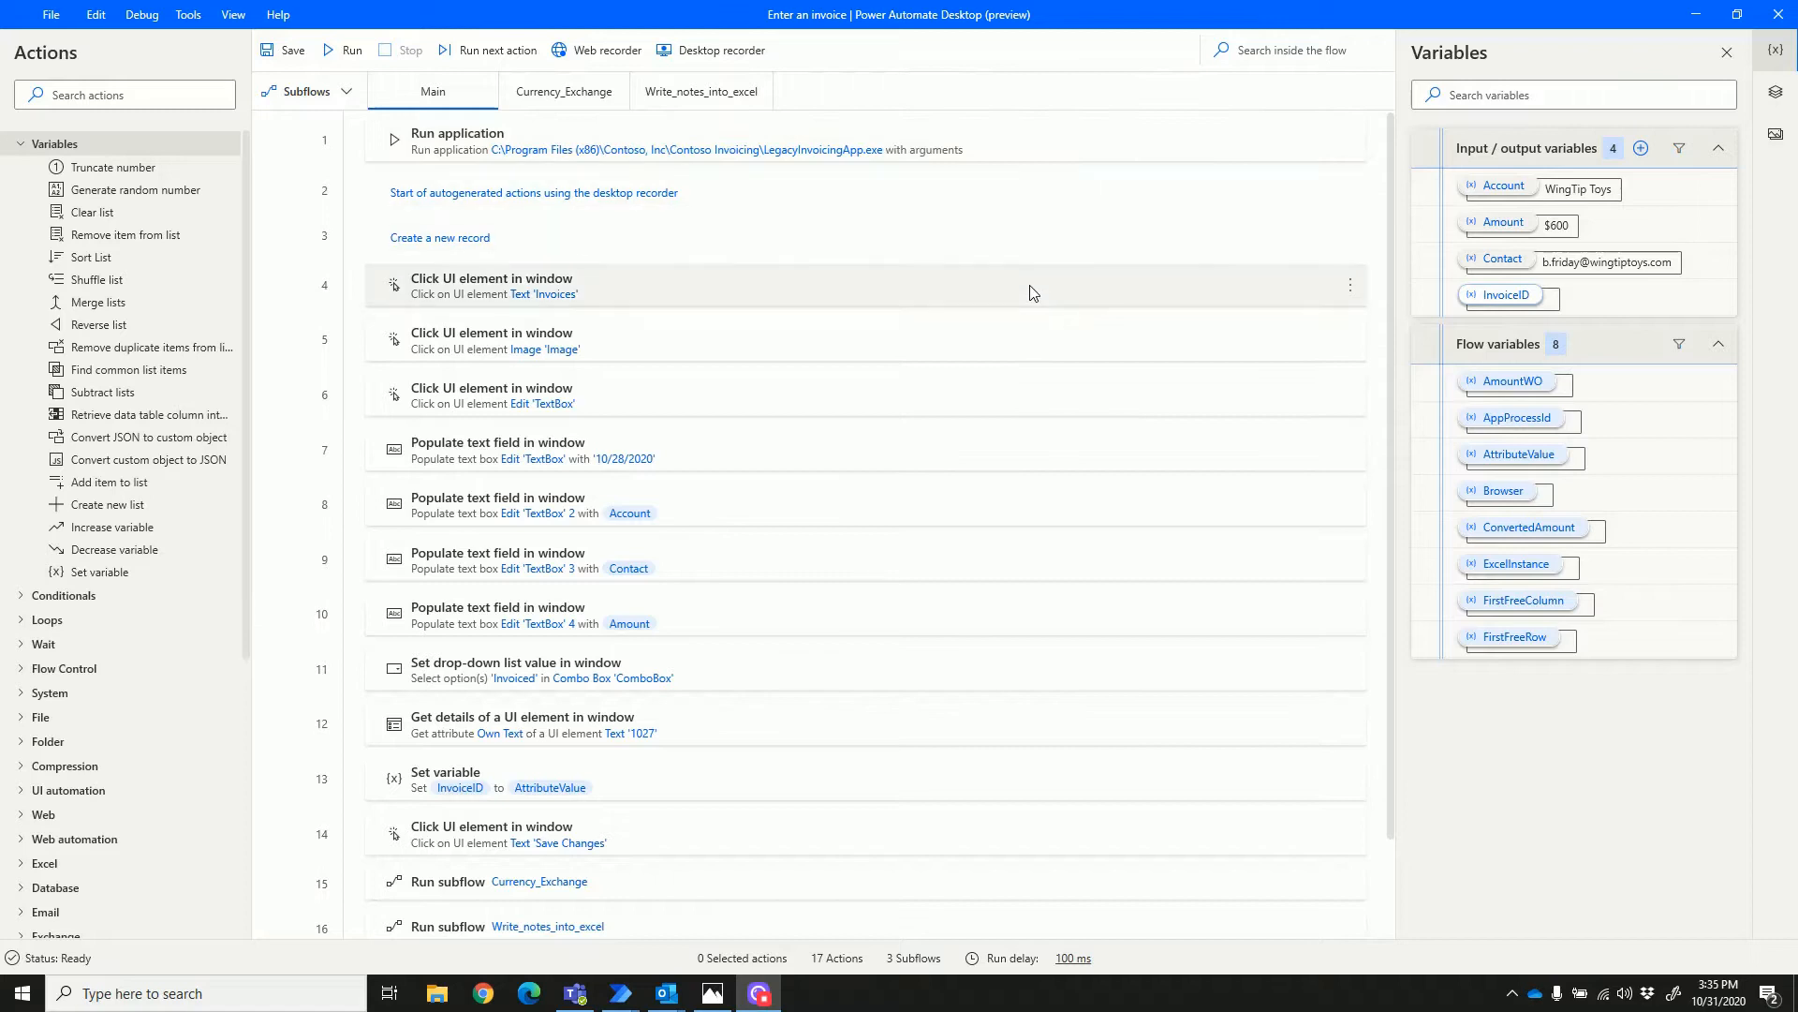
{"action": "mouse_move", "coordinate": [1038, 378]}
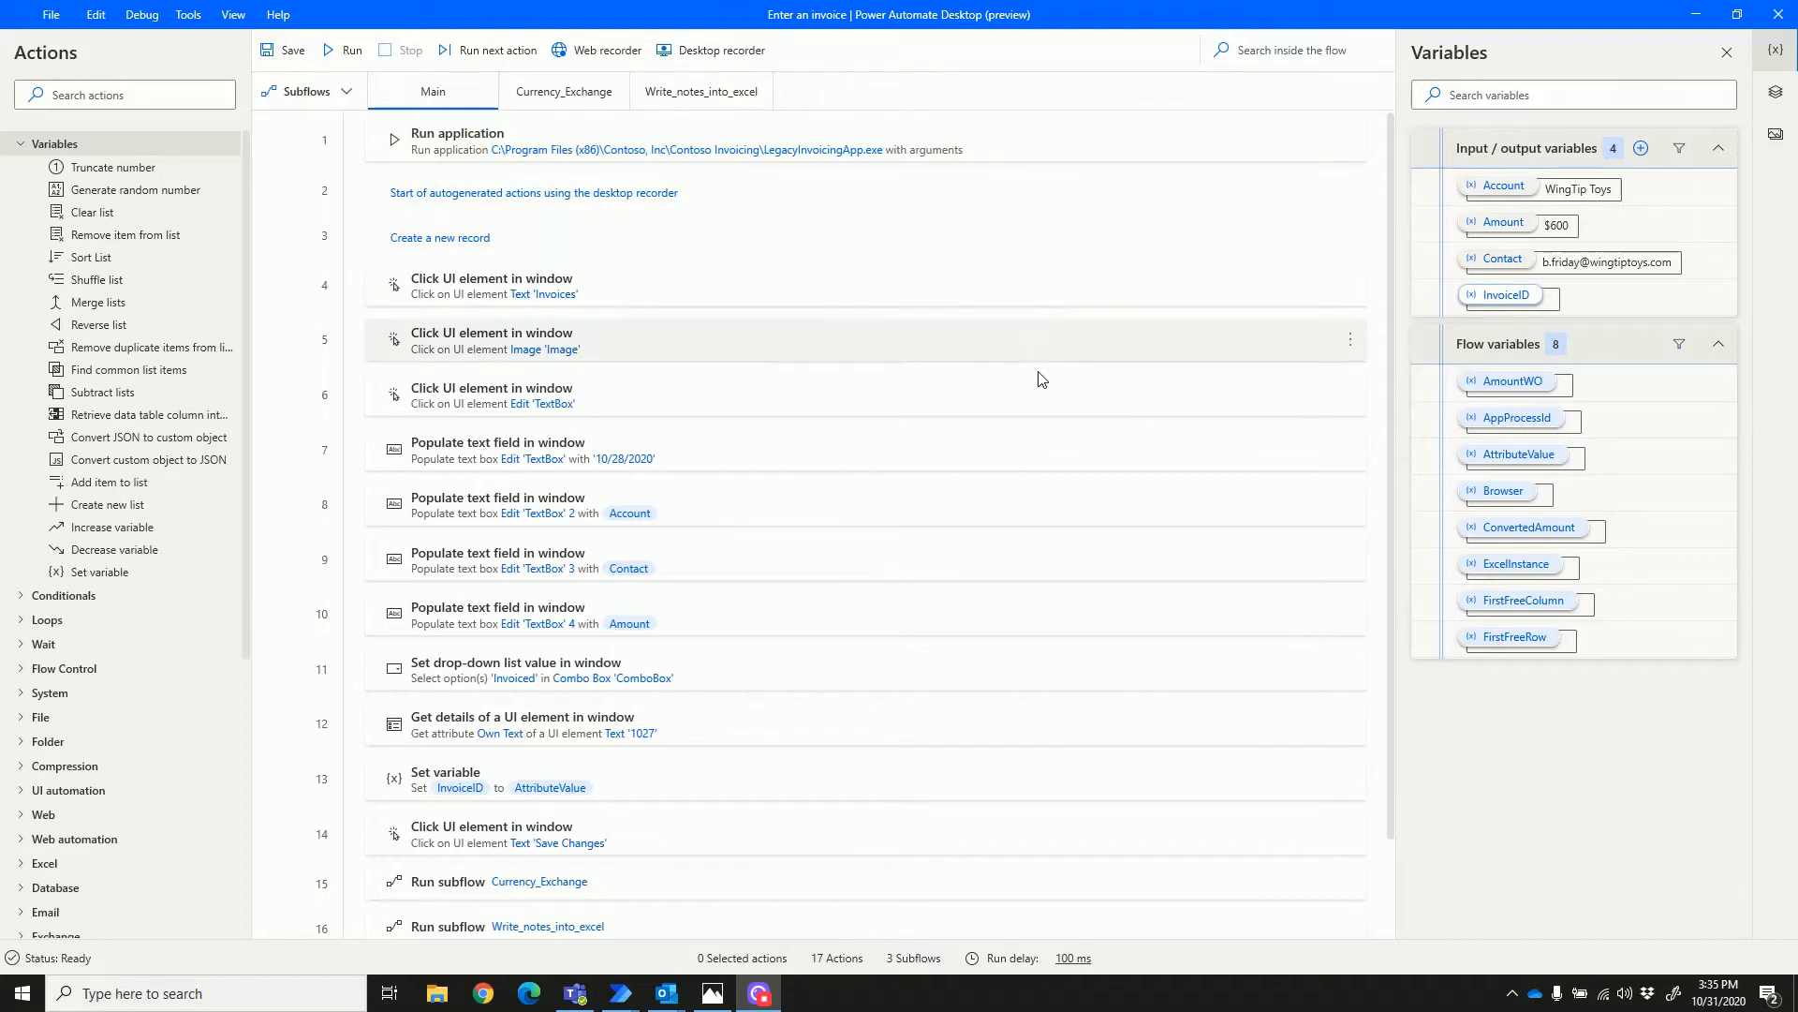
{"action": "mouse_move", "coordinate": [1052, 598]}
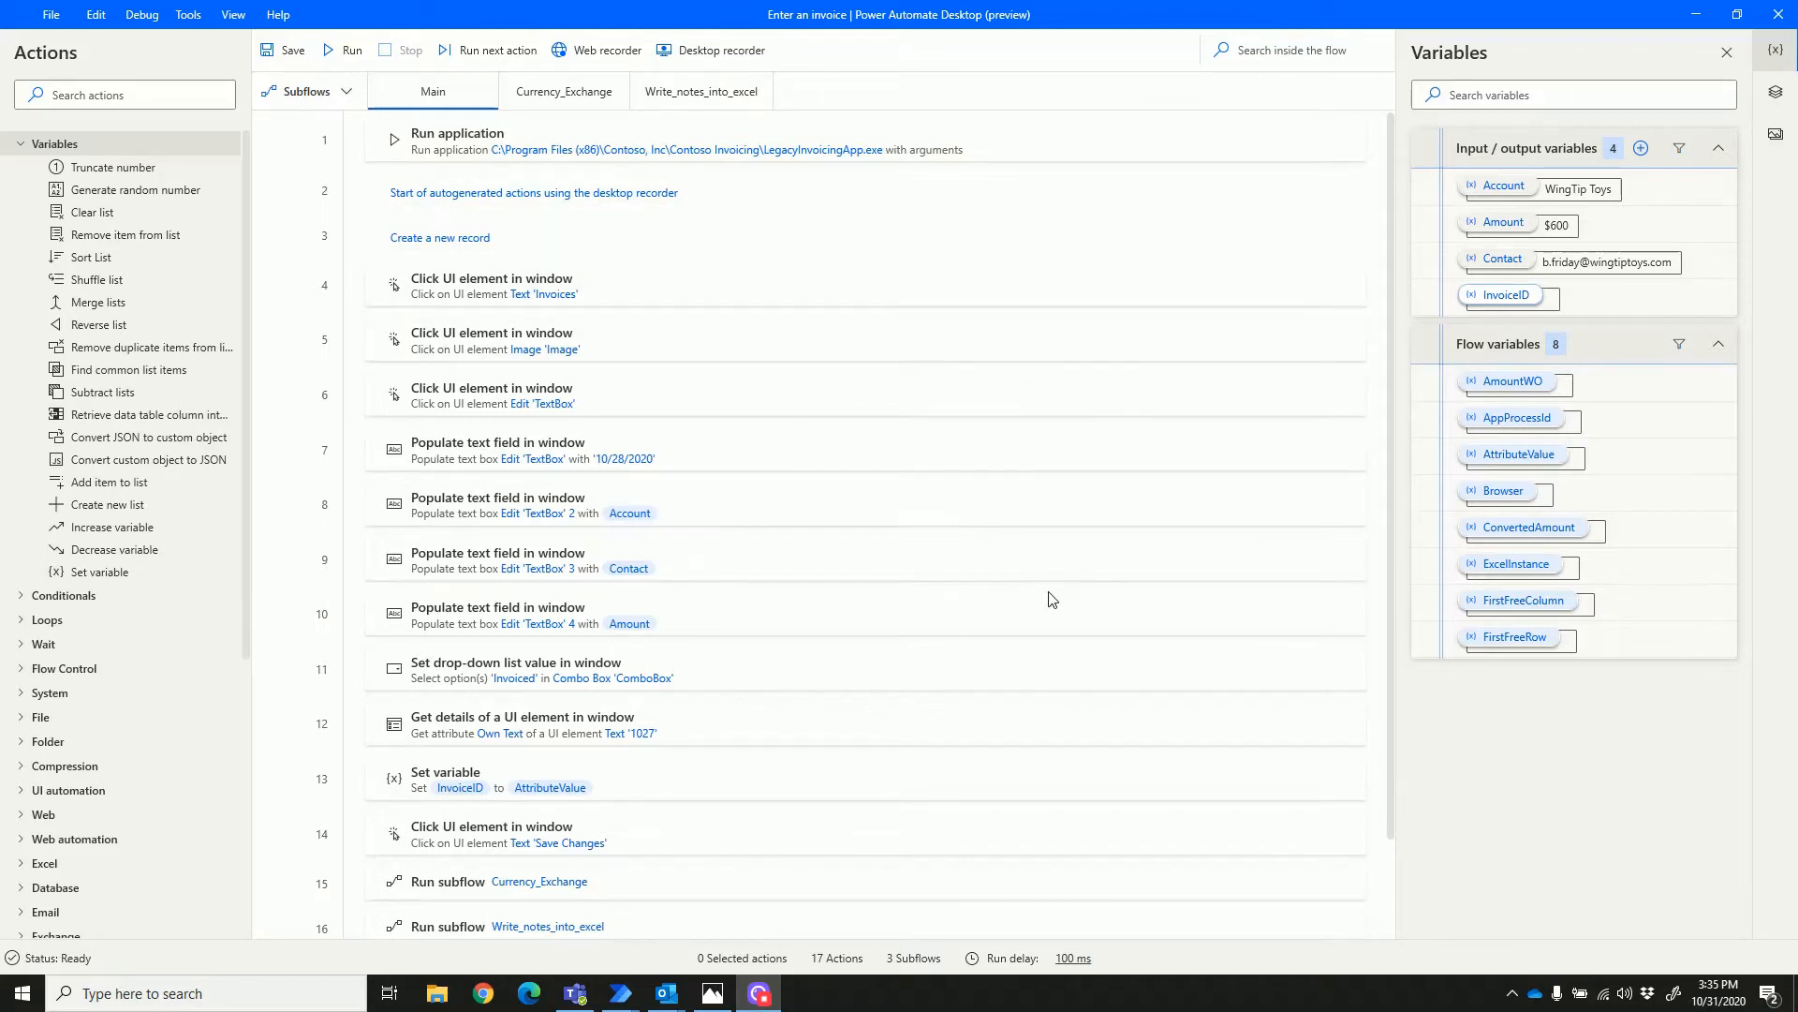
View the Currency_Exchange subflow's five actions converting the invoice amount to British pounds.
{"action": "scroll", "scroll_direction": "down", "scroll_amount": 3}
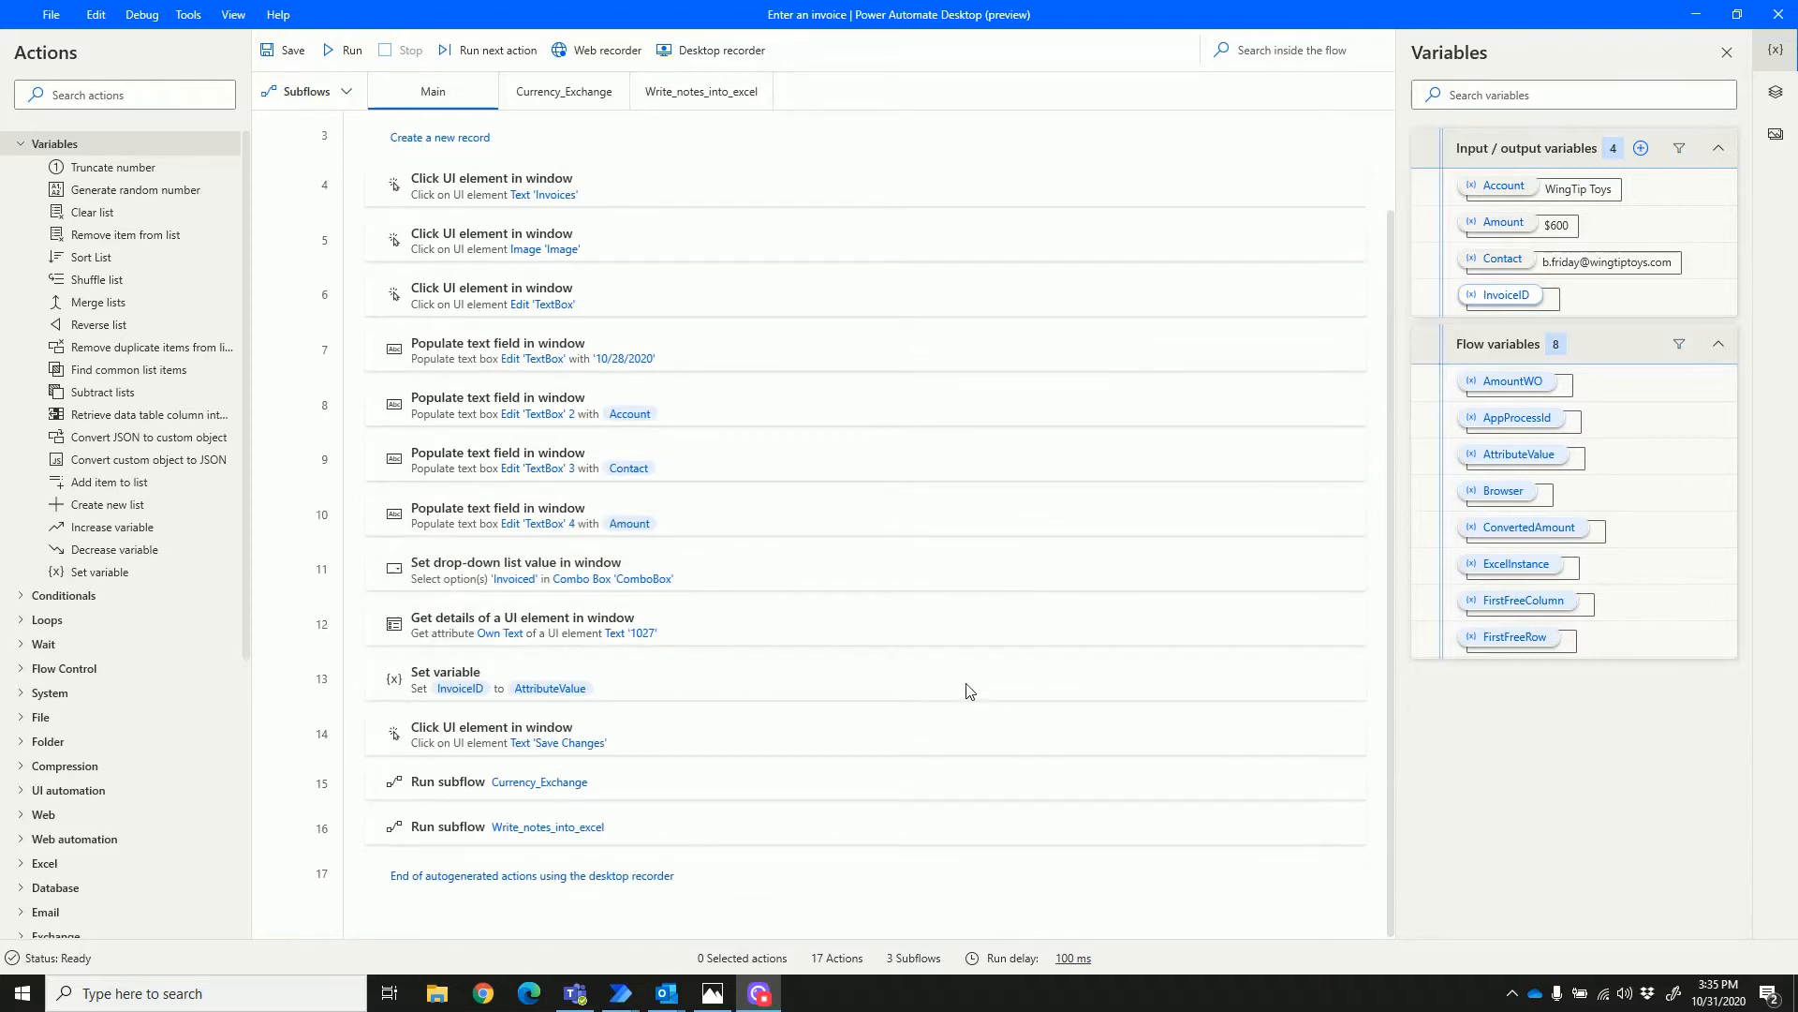
{"action": "mouse_move", "coordinate": [628, 799]}
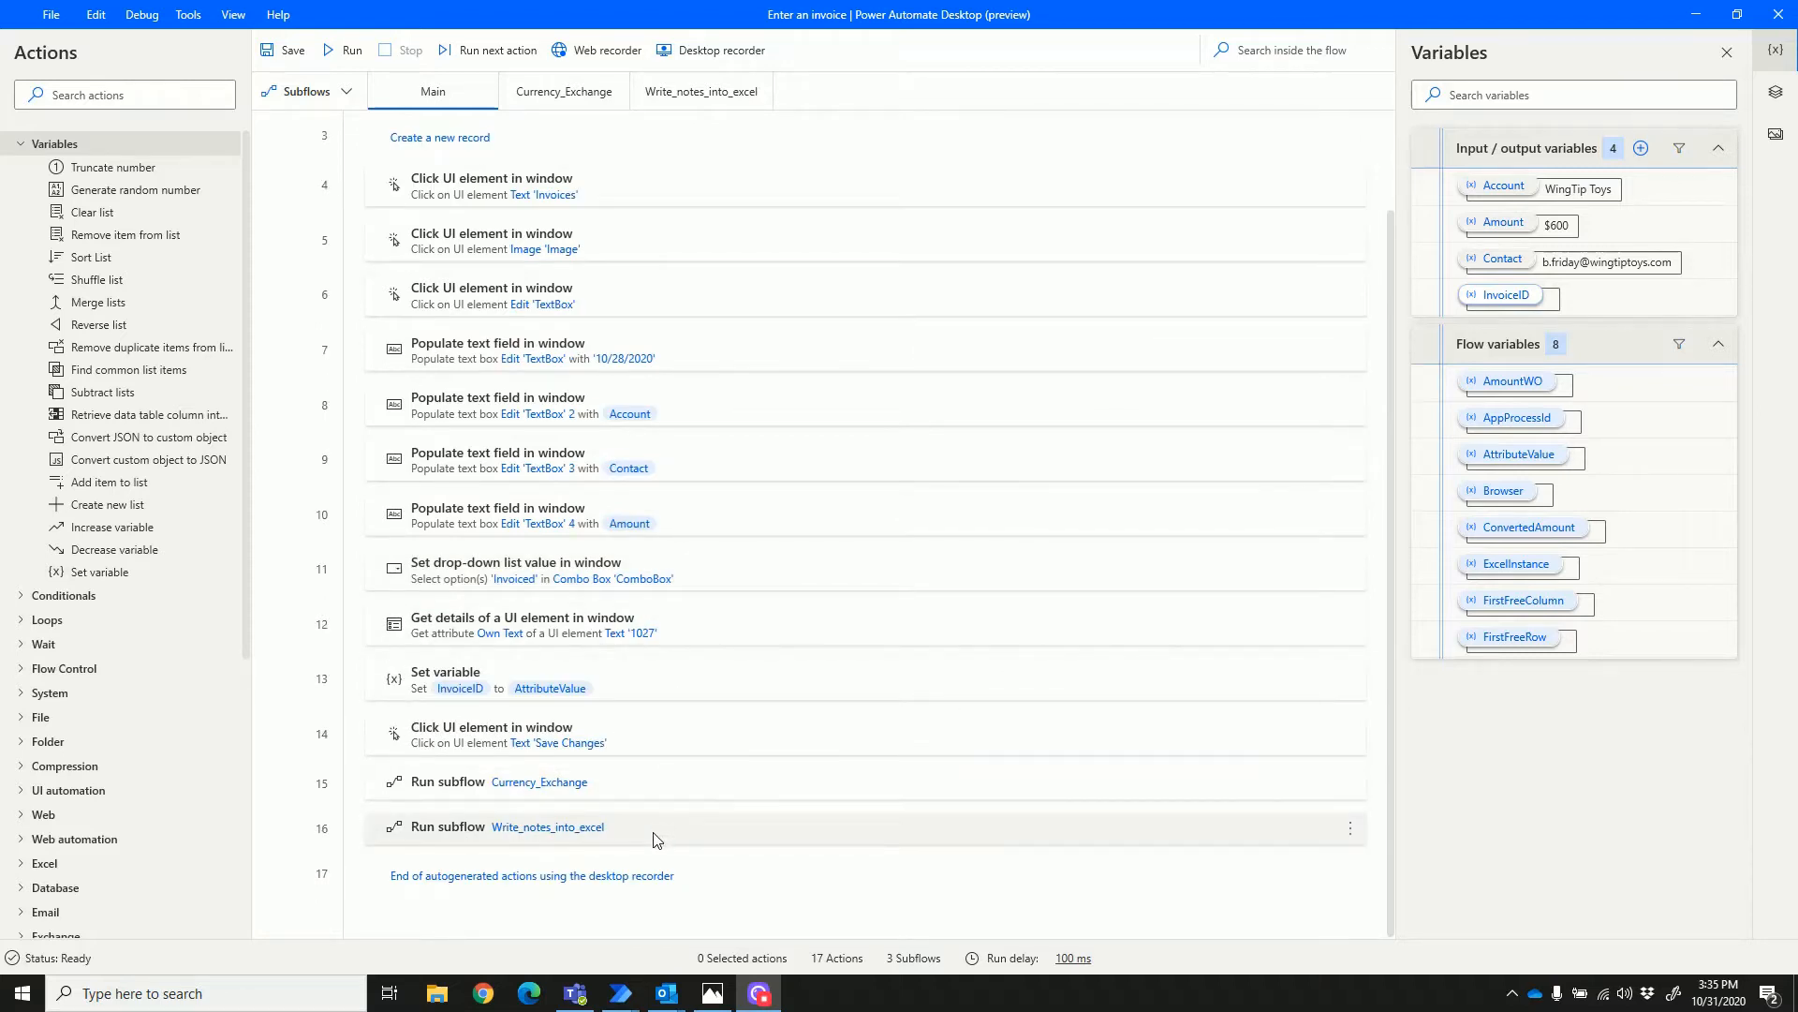
{"action": "mouse_move", "coordinate": [564, 91]}
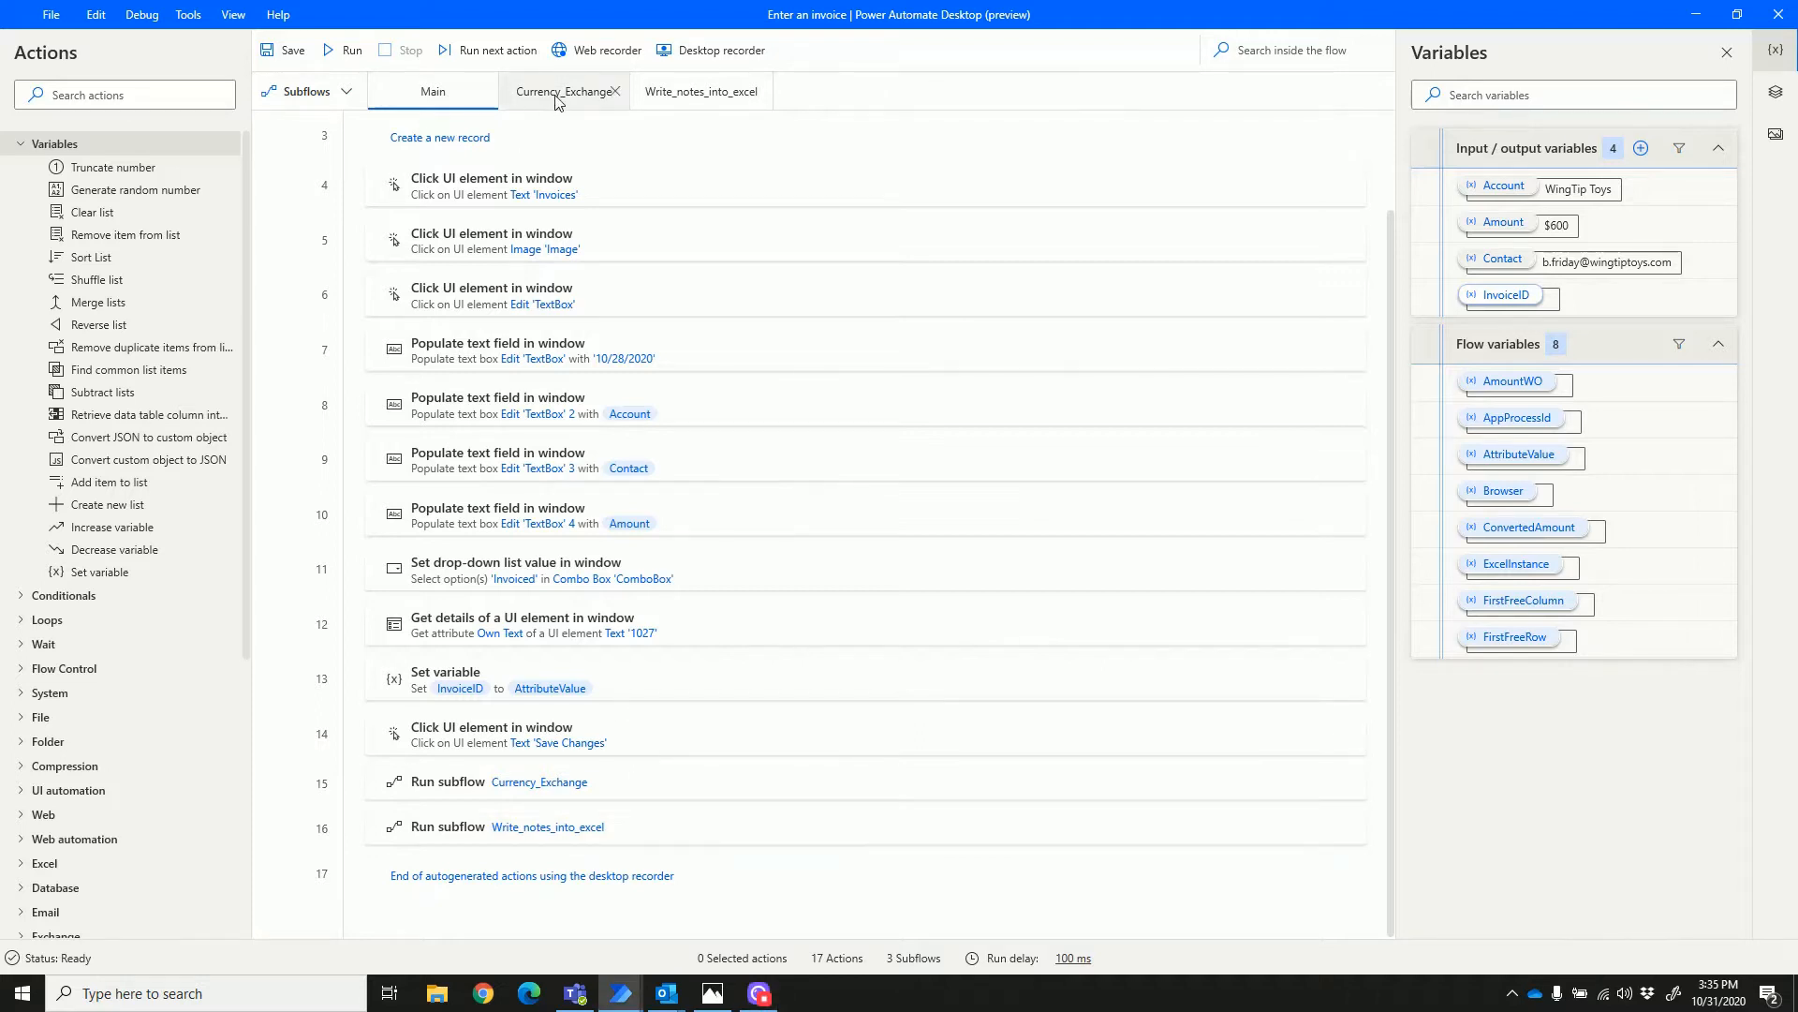
{"action": "left_click", "coordinate": [562, 91]}
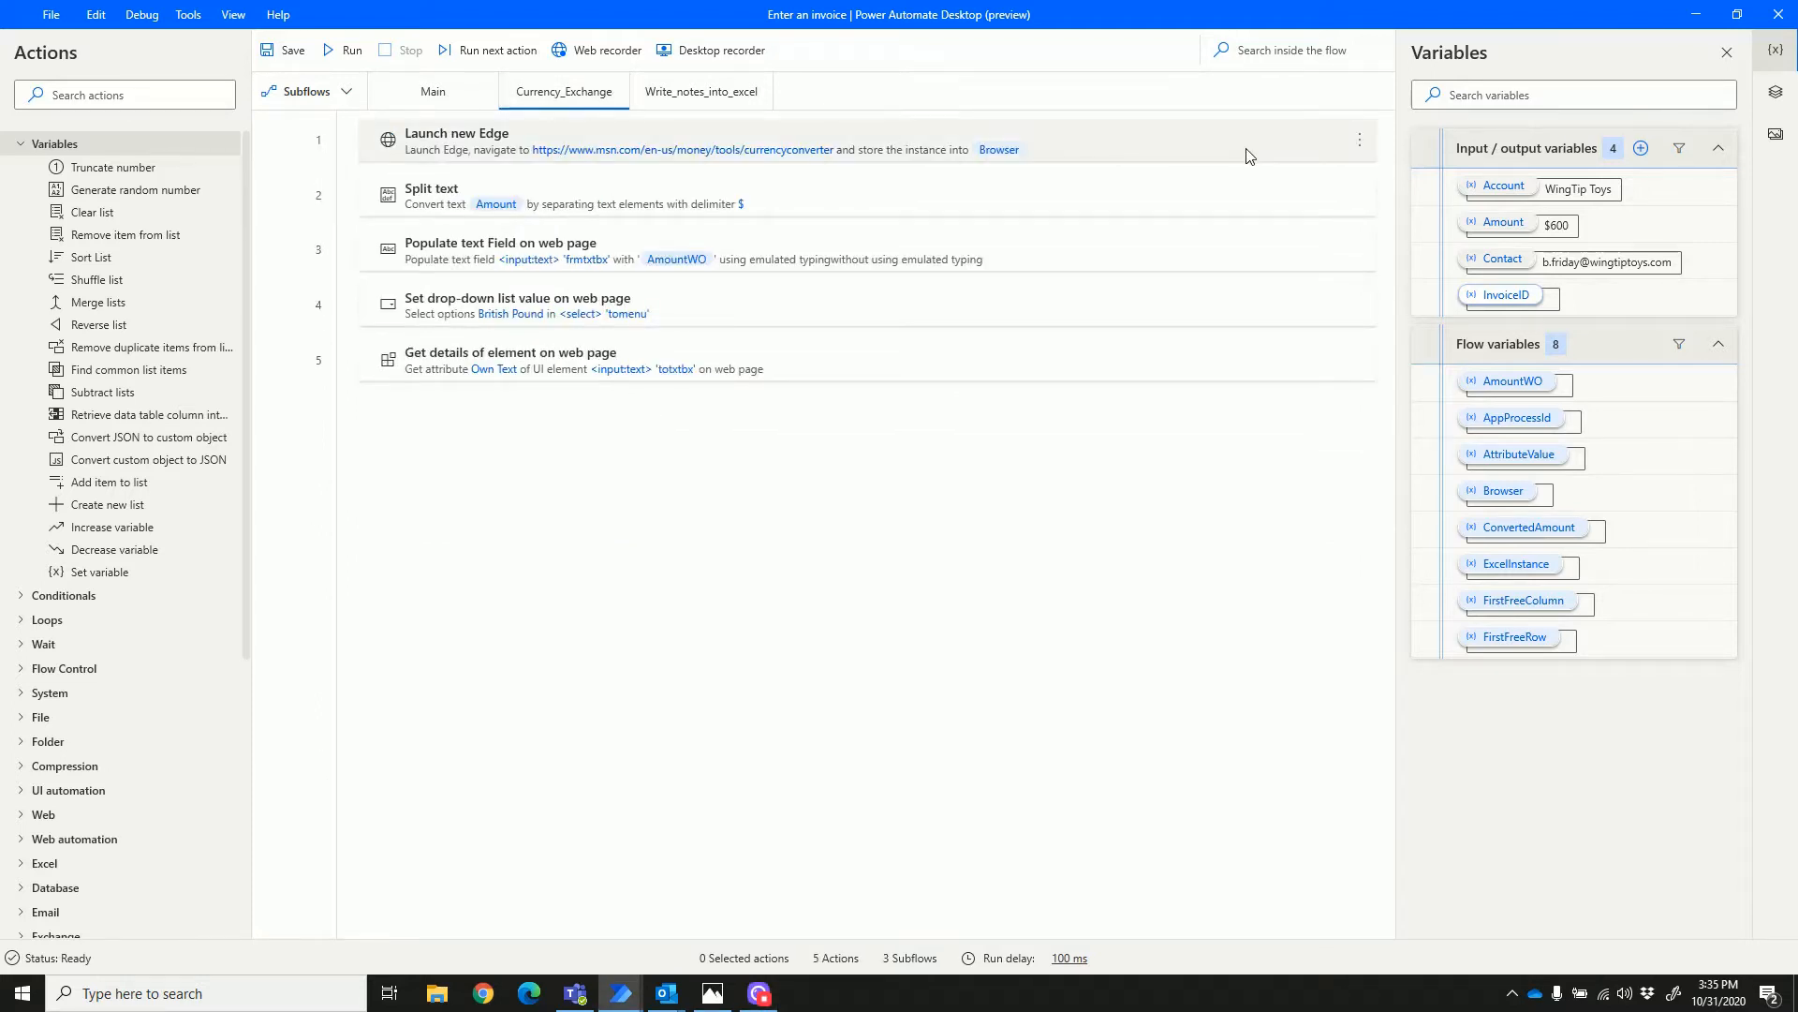
{"action": "mouse_move", "coordinate": [1245, 205]}
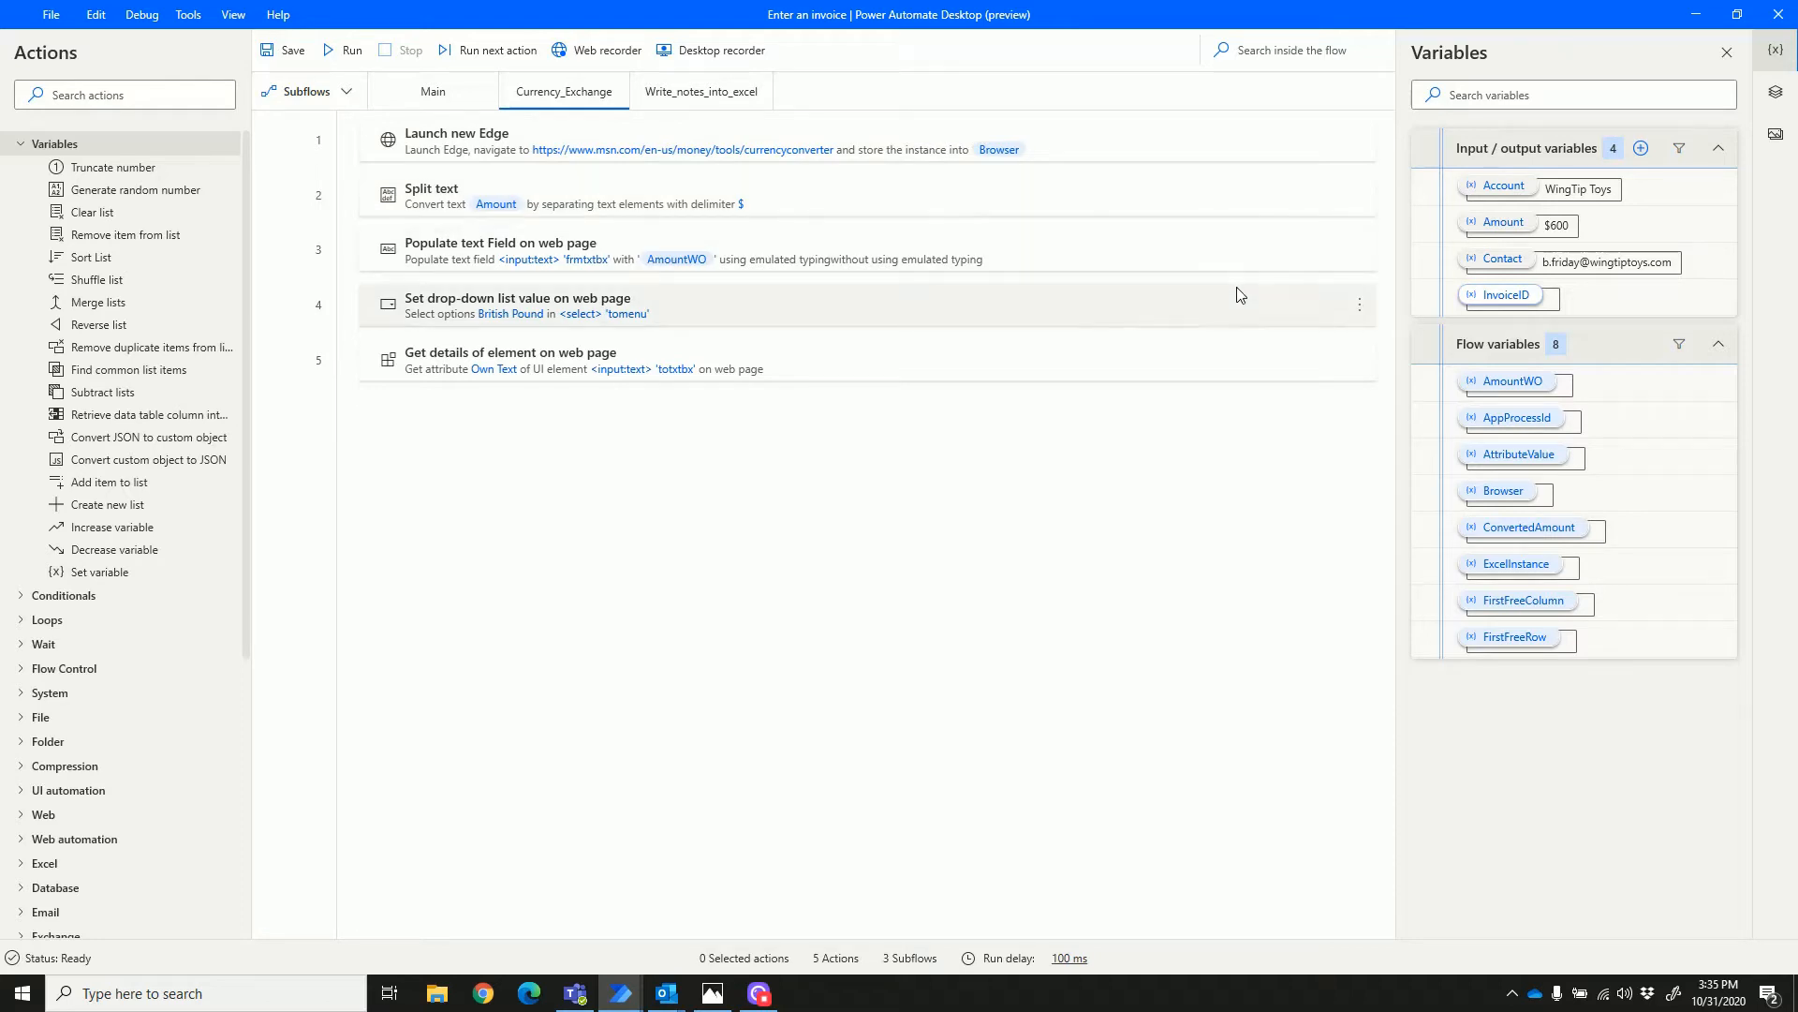
{"action": "mouse_move", "coordinate": [717, 92]}
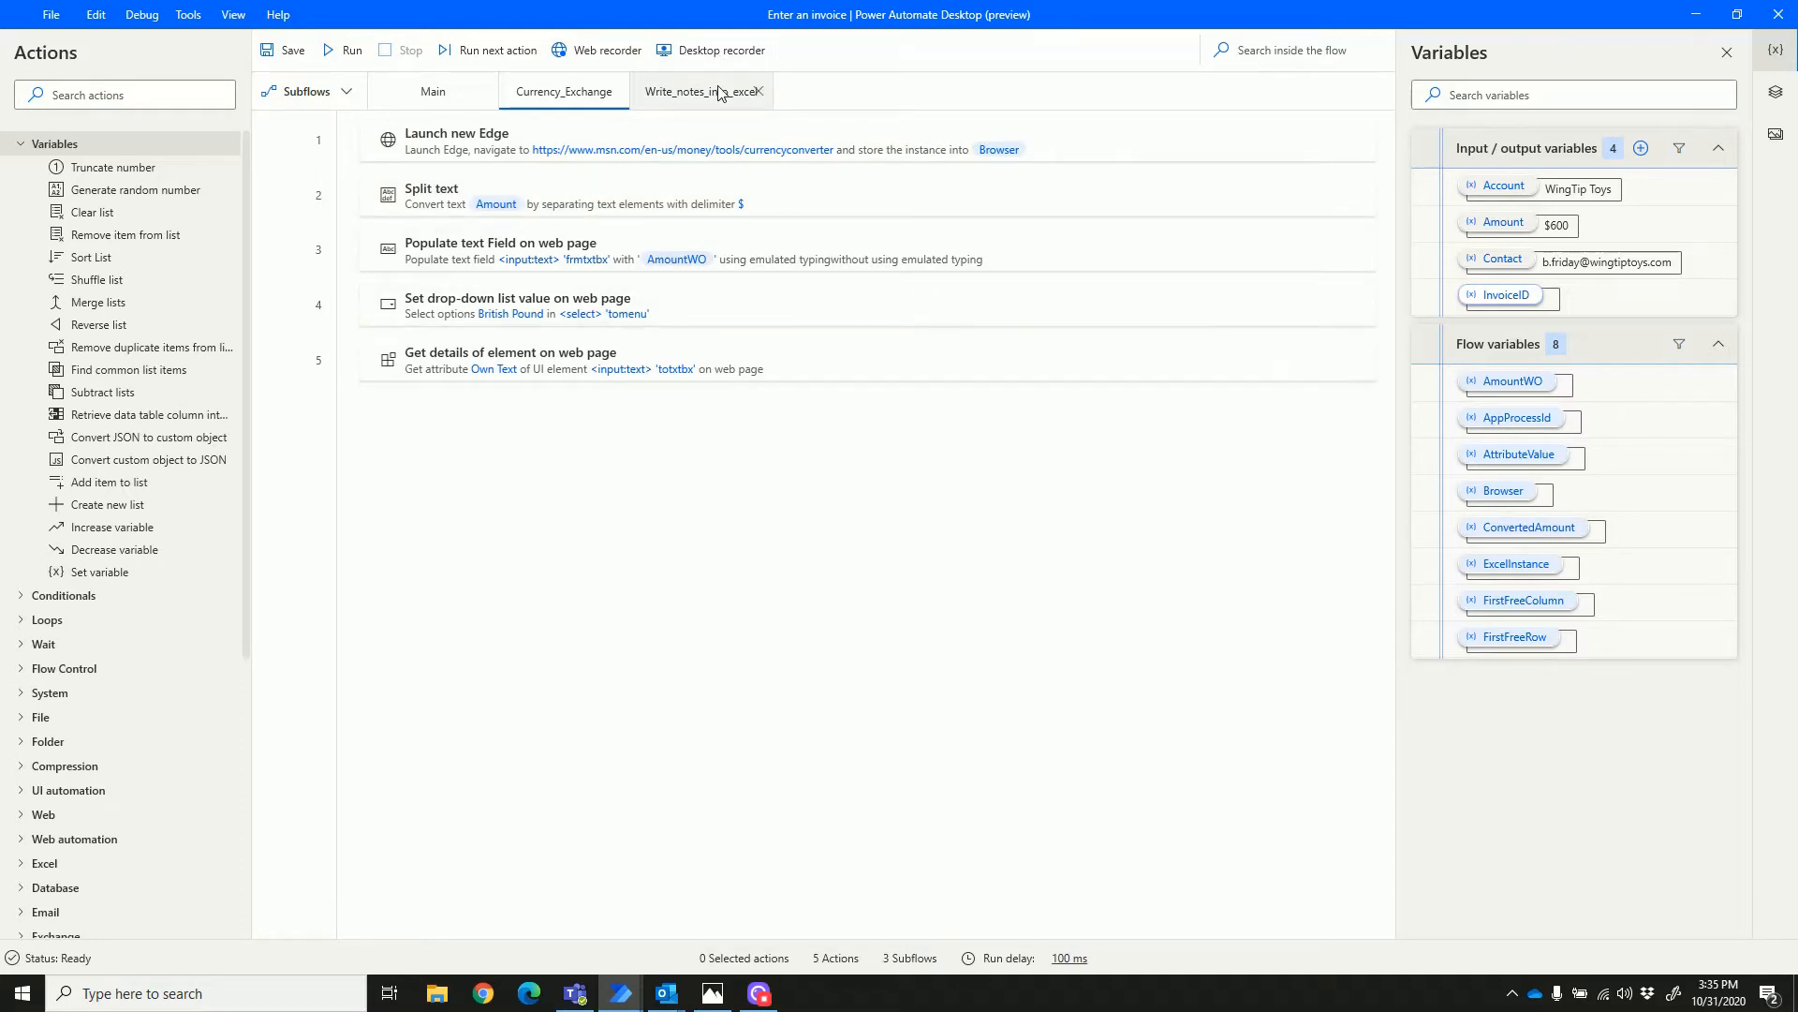
Review the seven Write_notes_into_excel actions filling the Contoso Invoices workbook, then return to Main.
{"action": "left_click", "coordinate": [695, 91]}
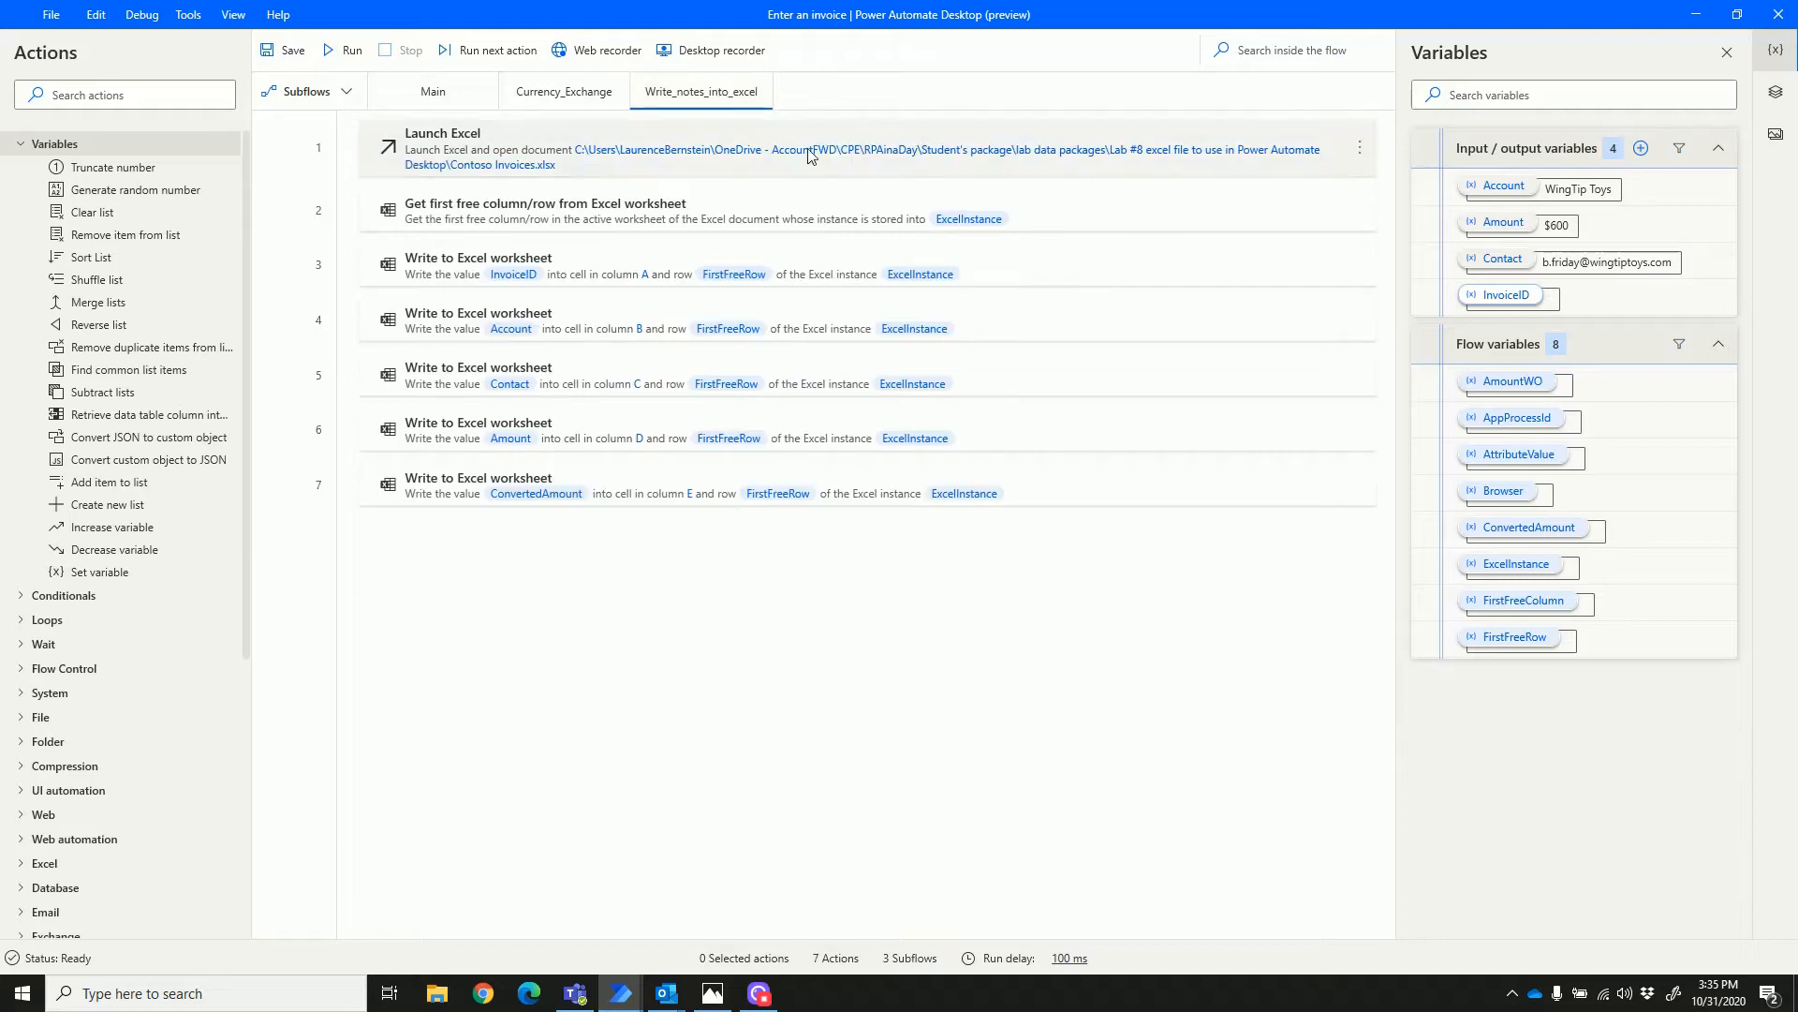
{"action": "mouse_move", "coordinate": [1076, 193]}
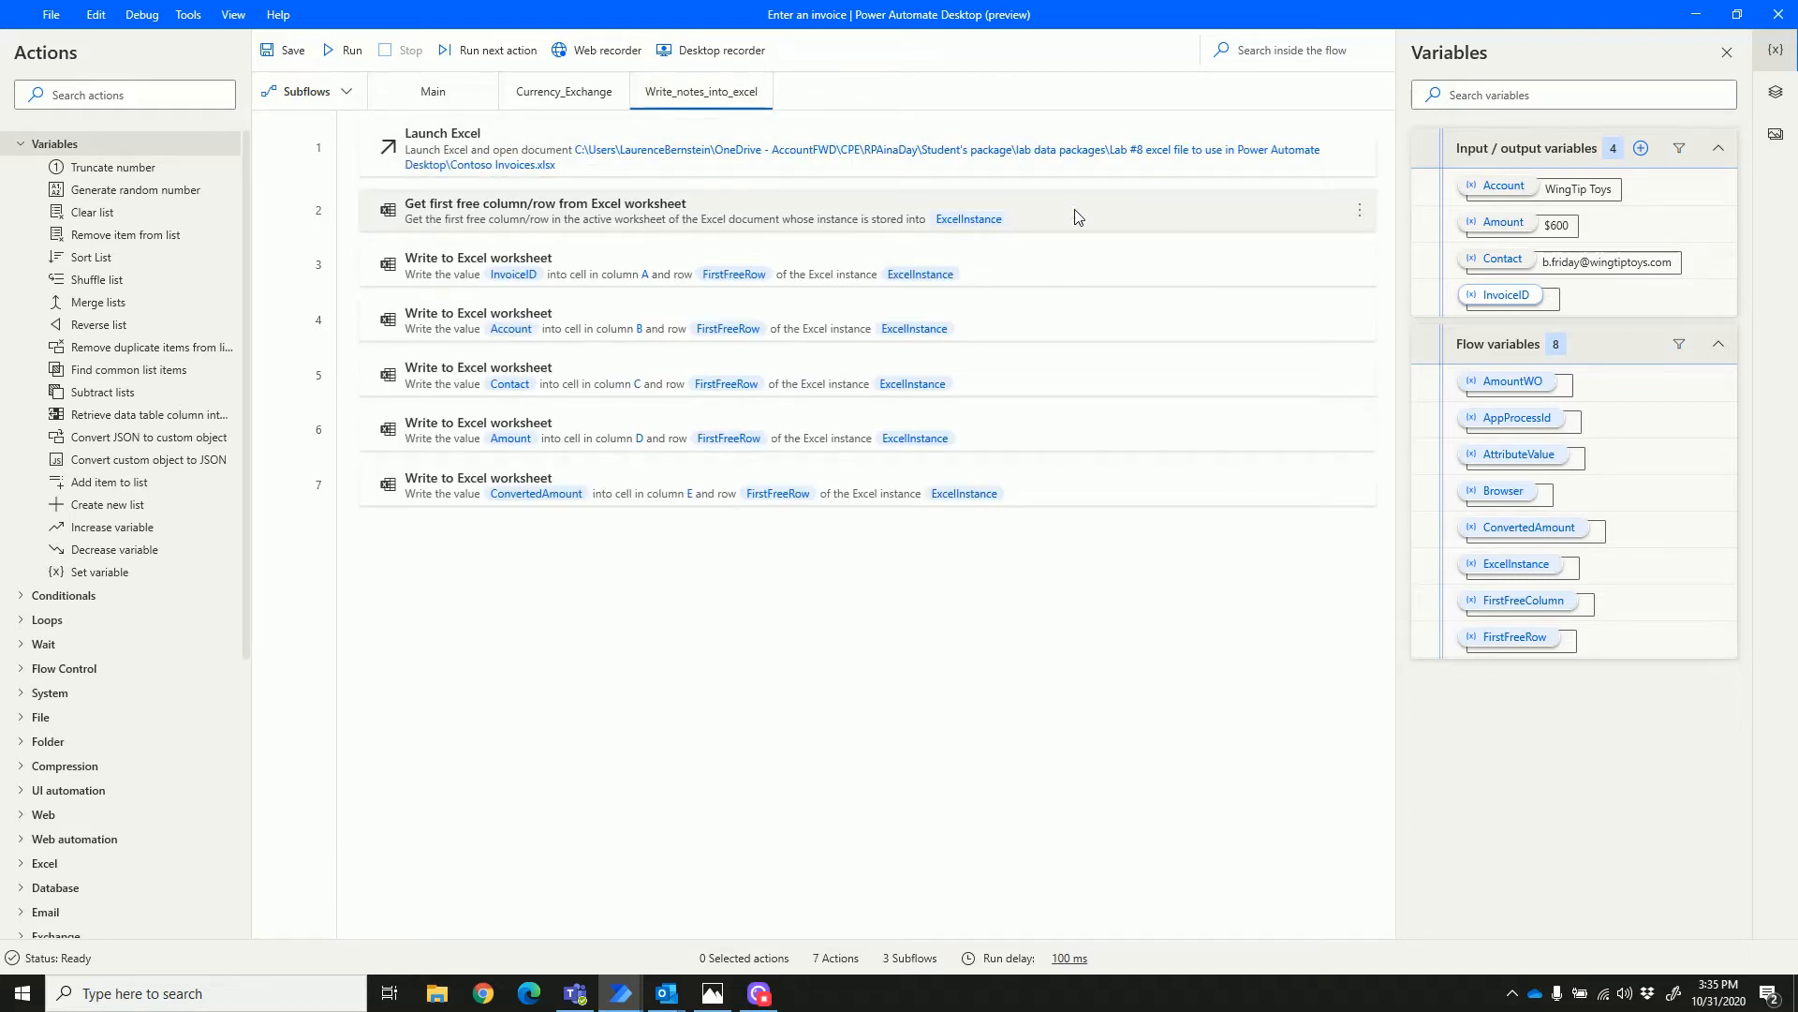
{"action": "mouse_move", "coordinate": [1079, 269]}
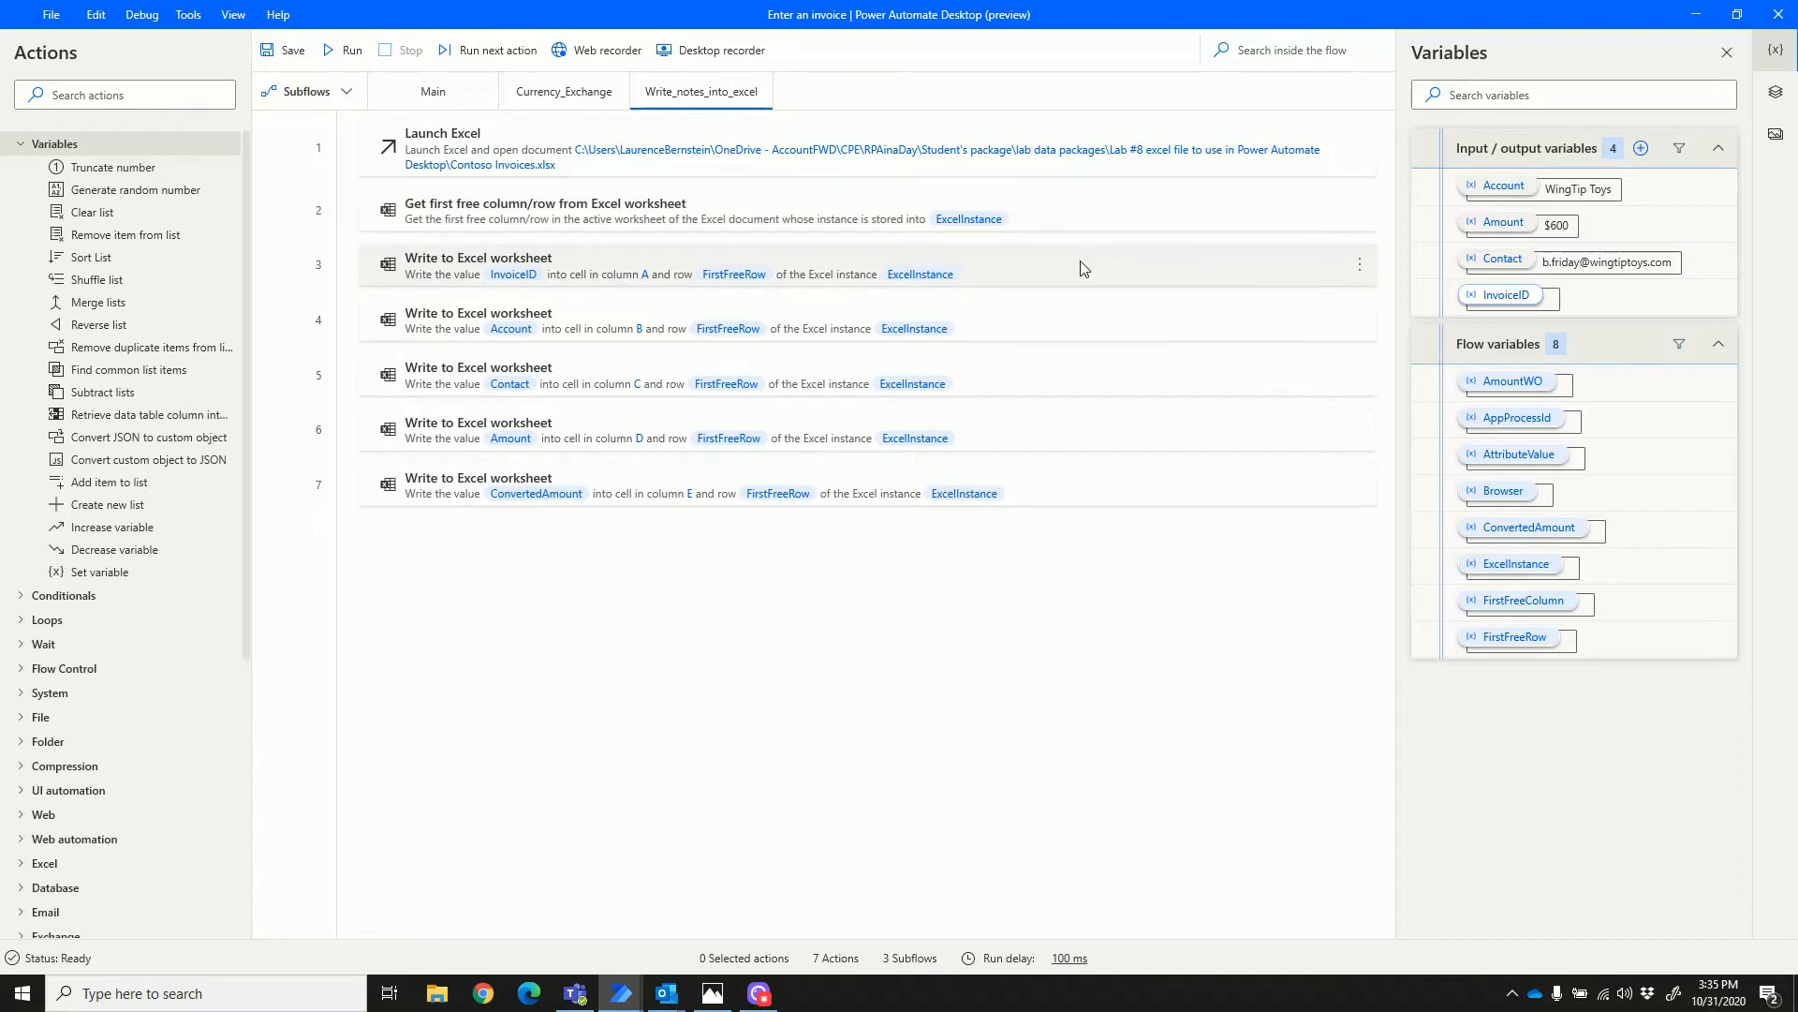
{"action": "mouse_move", "coordinate": [433, 91]}
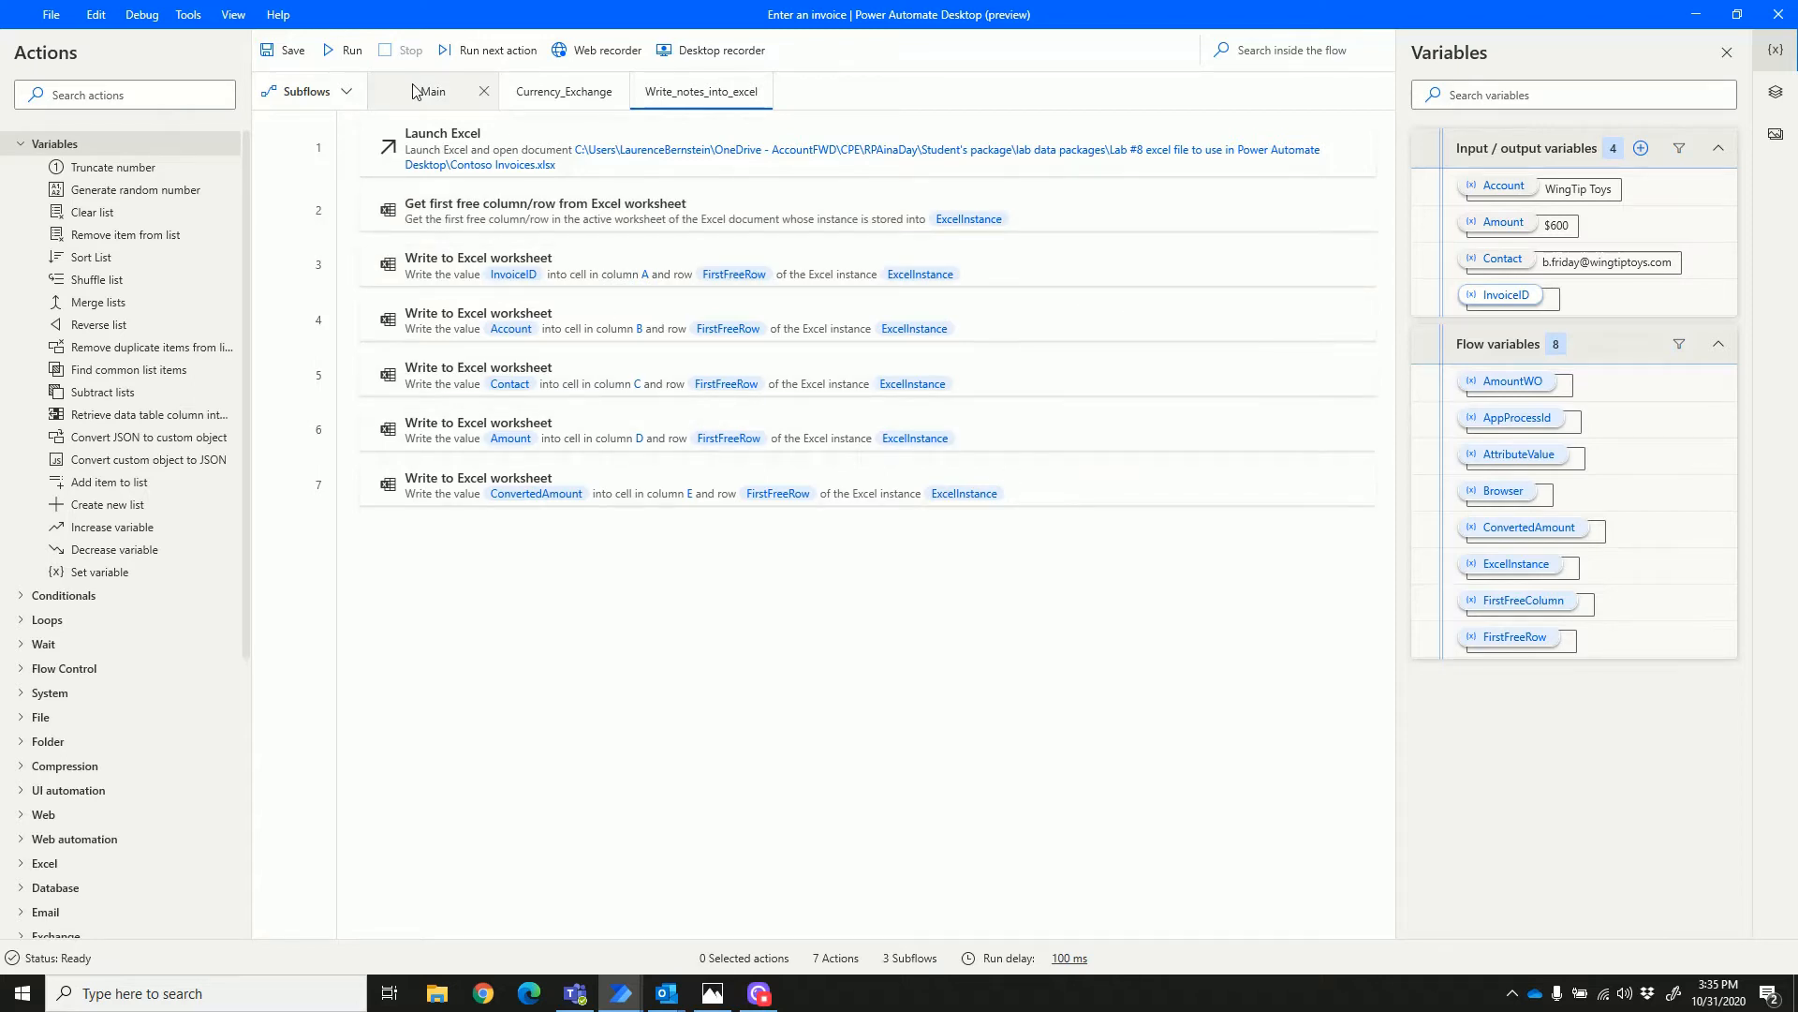
{"action": "left_click", "coordinate": [433, 91]}
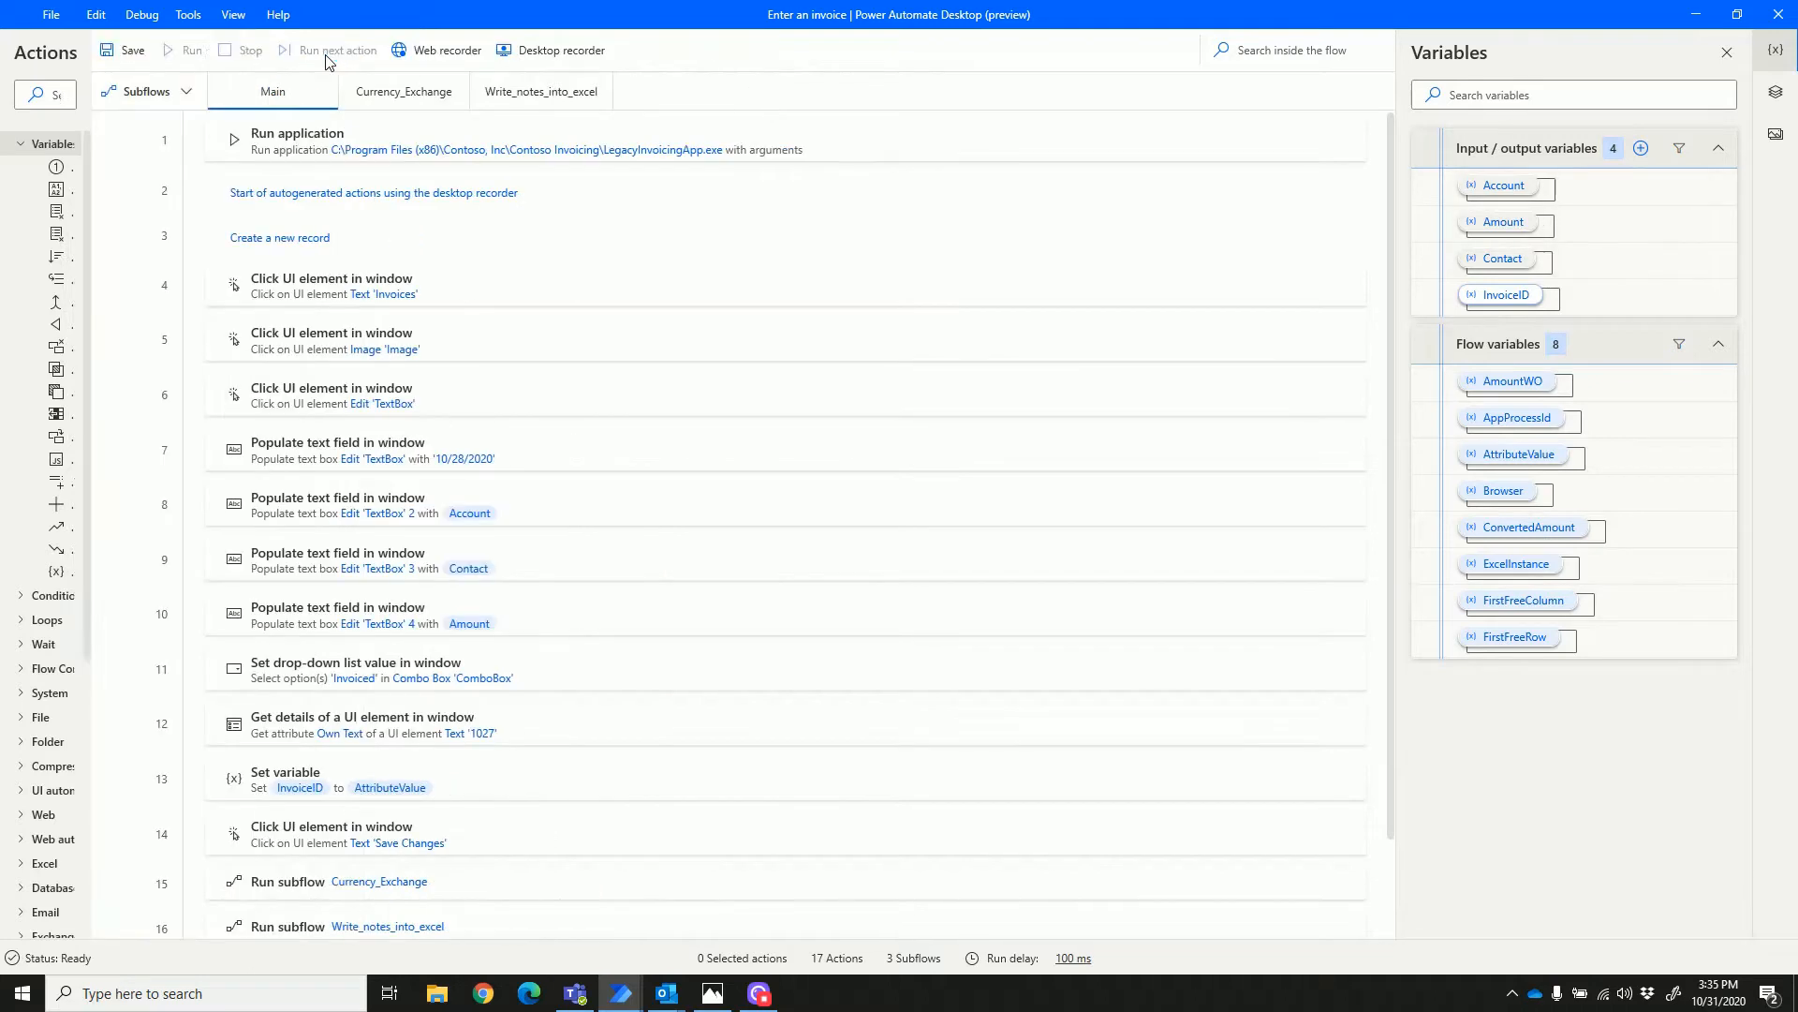
Run the flow to enter invoice 1052 for WingTip Toys at $600 as Invoiced.
{"action": "left_click", "coordinate": [184, 50]}
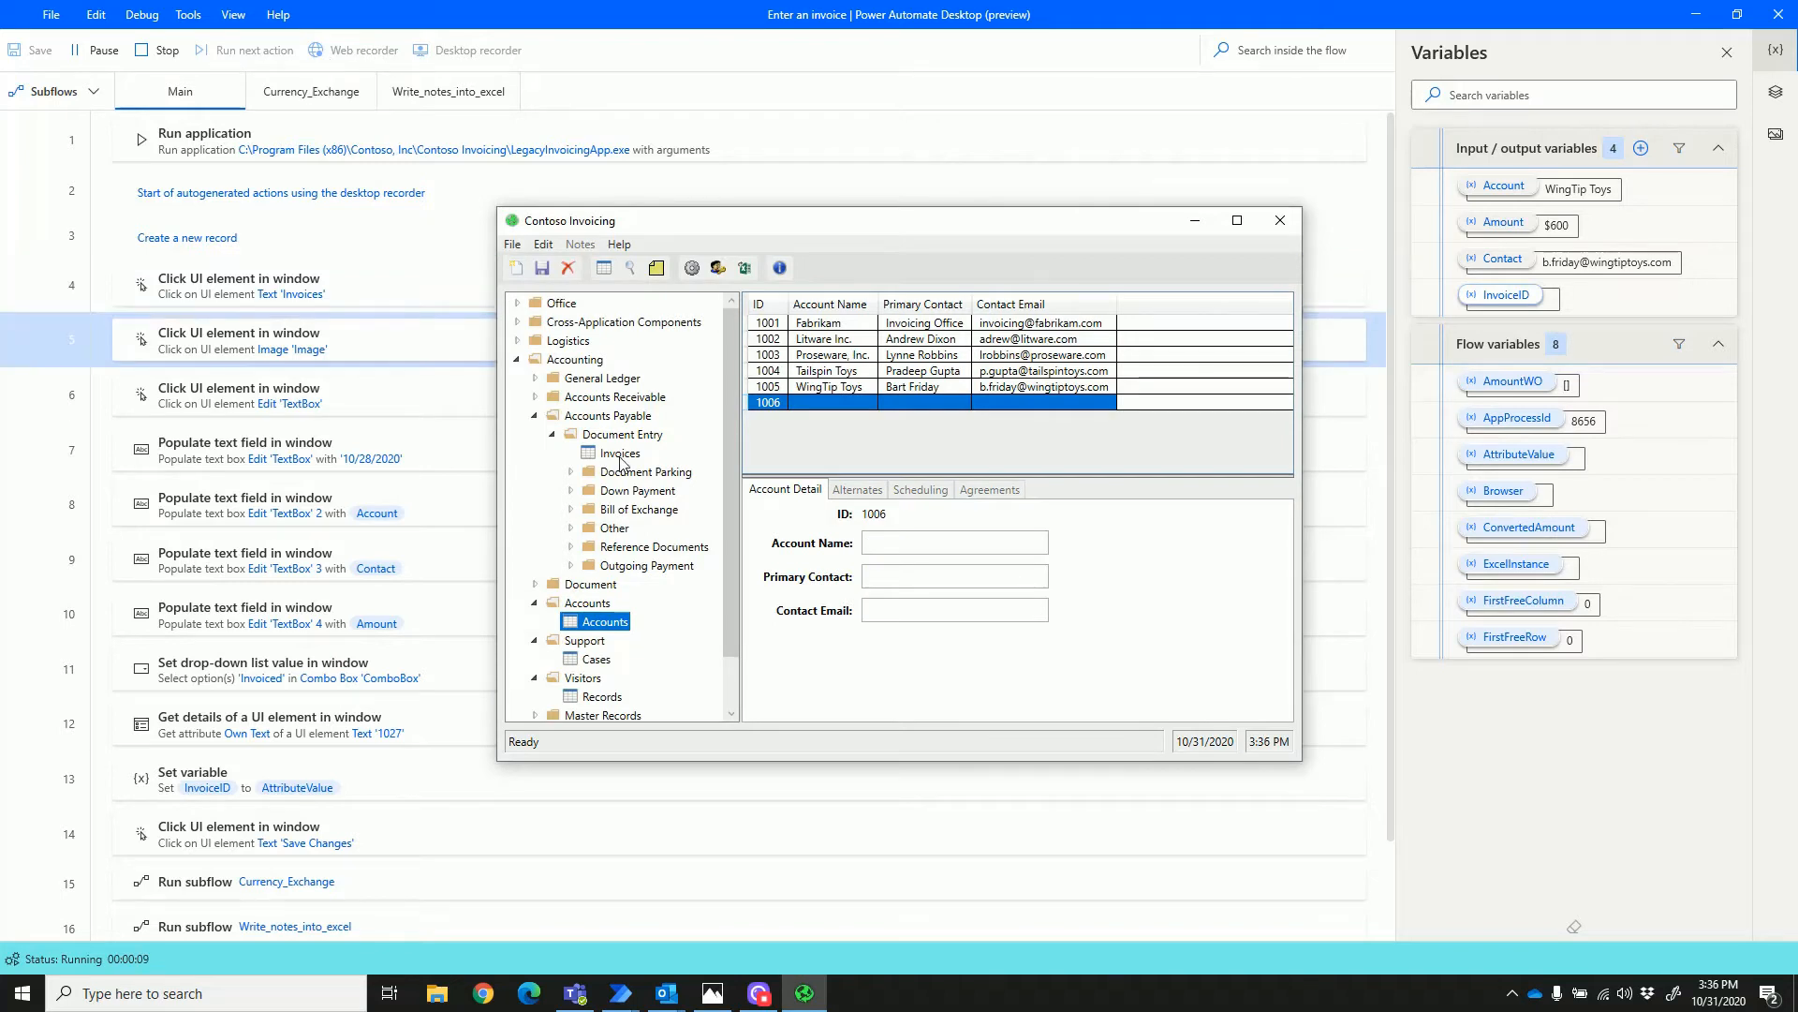
{"action": "left_click", "coordinate": [619, 451]}
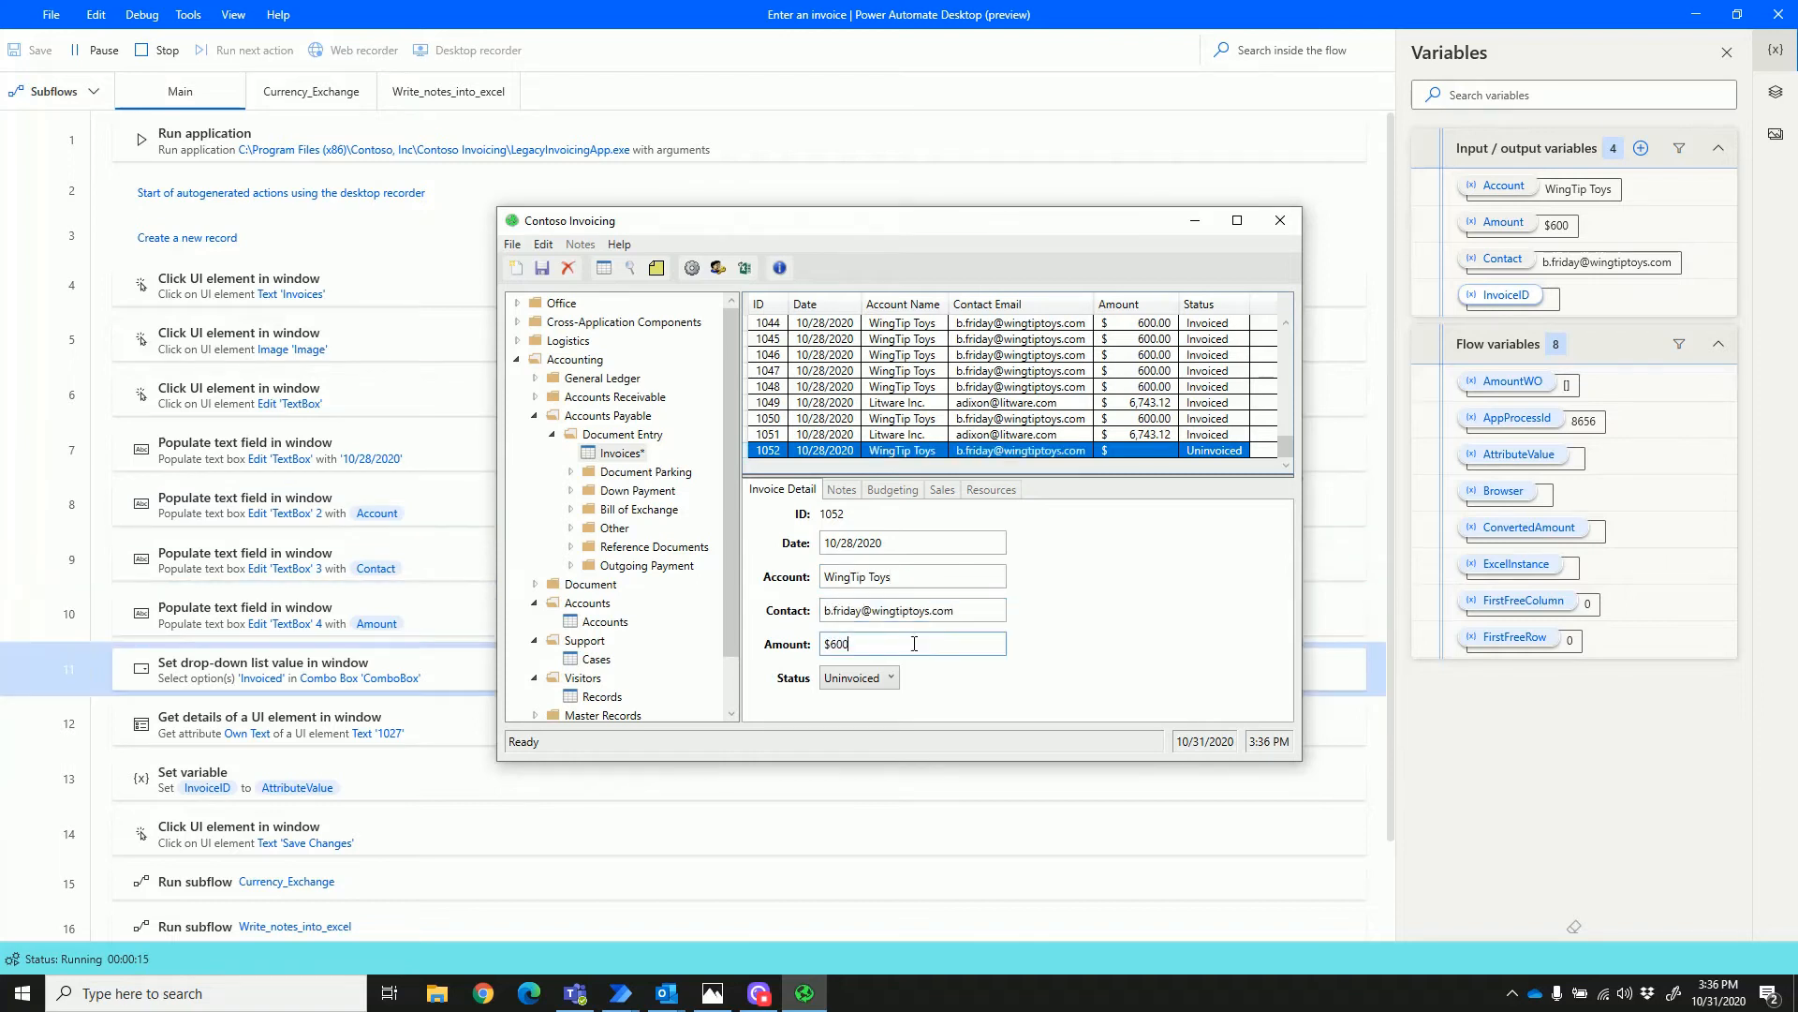
{"action": "left_click", "coordinate": [541, 267]}
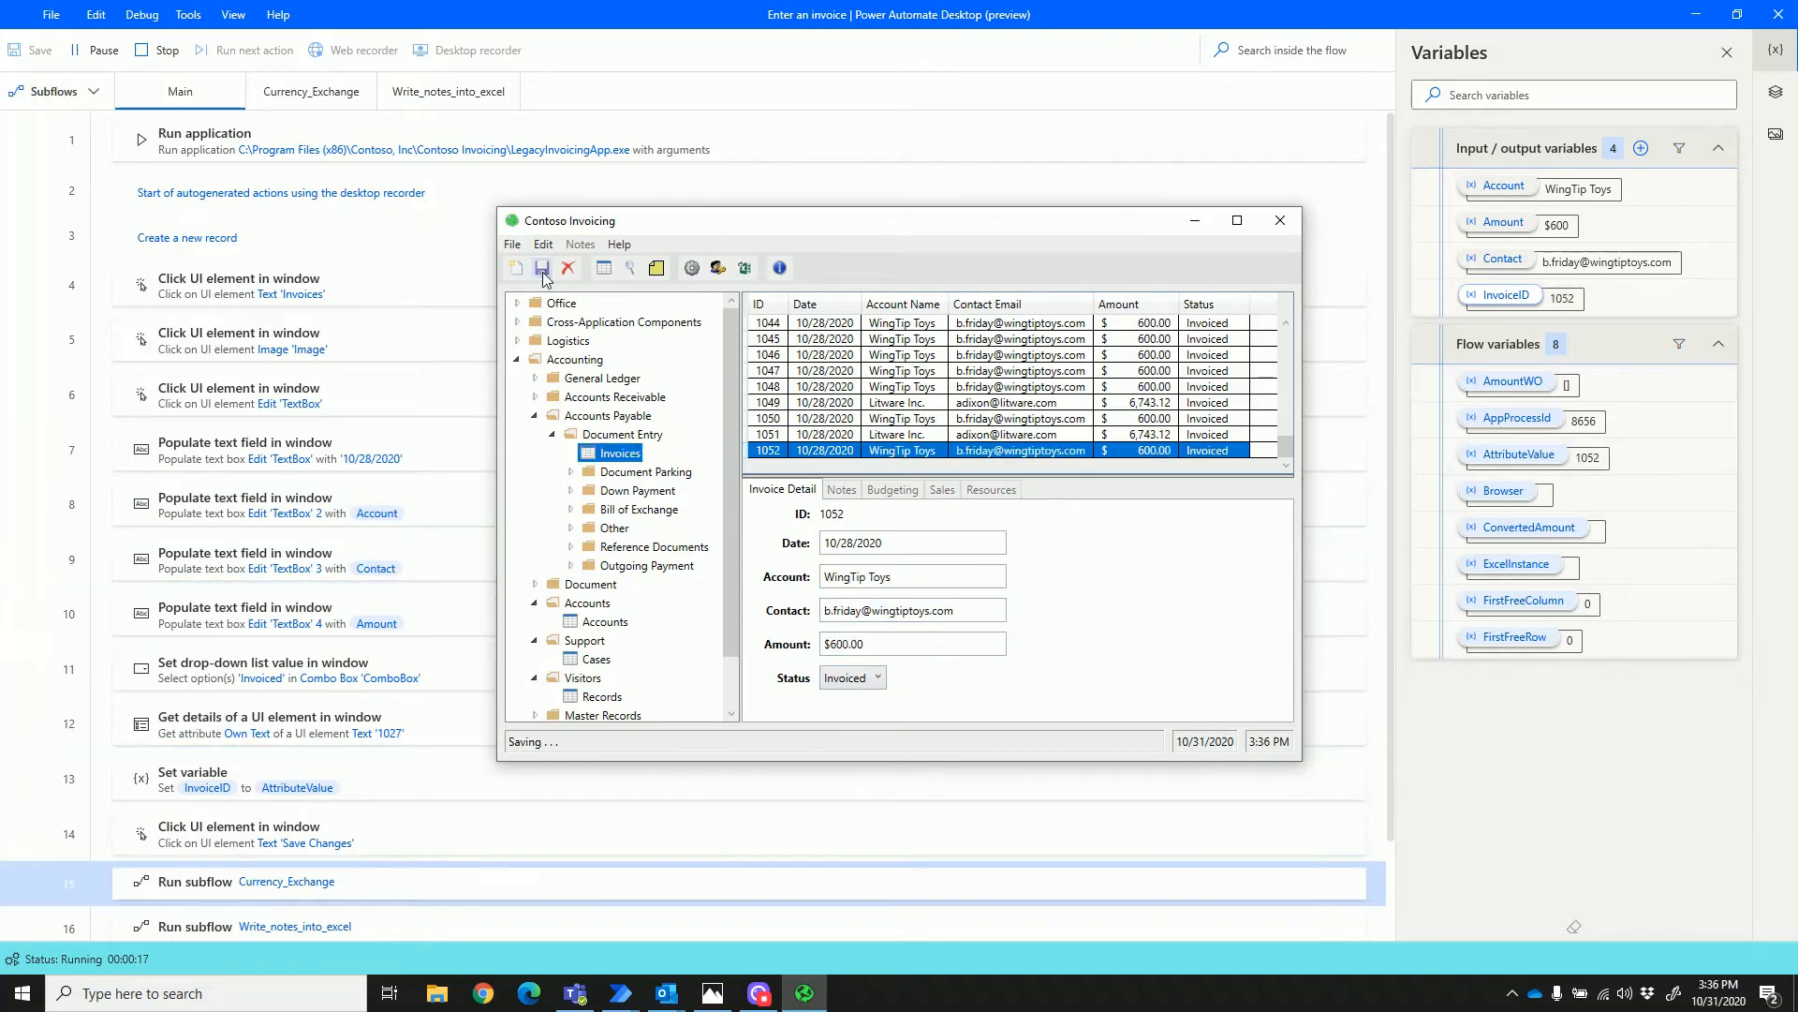